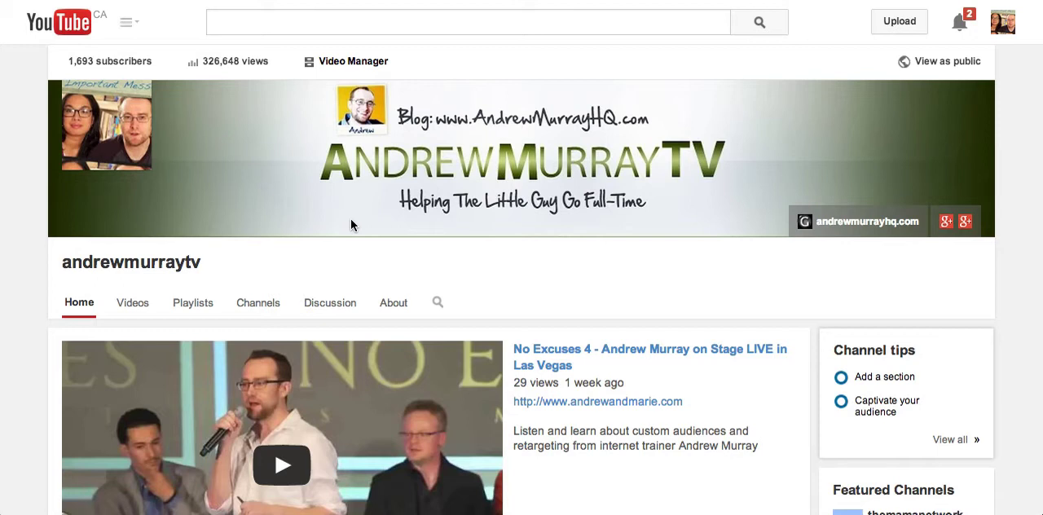
Reveal the iframe embed code for the No Excuses 4 video via Share > Embed.
scroll("down", 3)
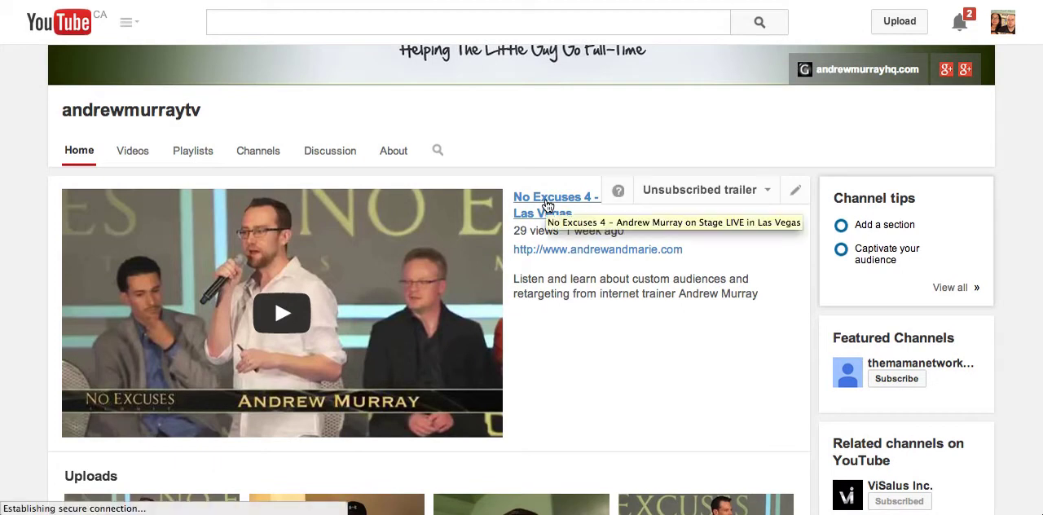
left_click(281, 313)
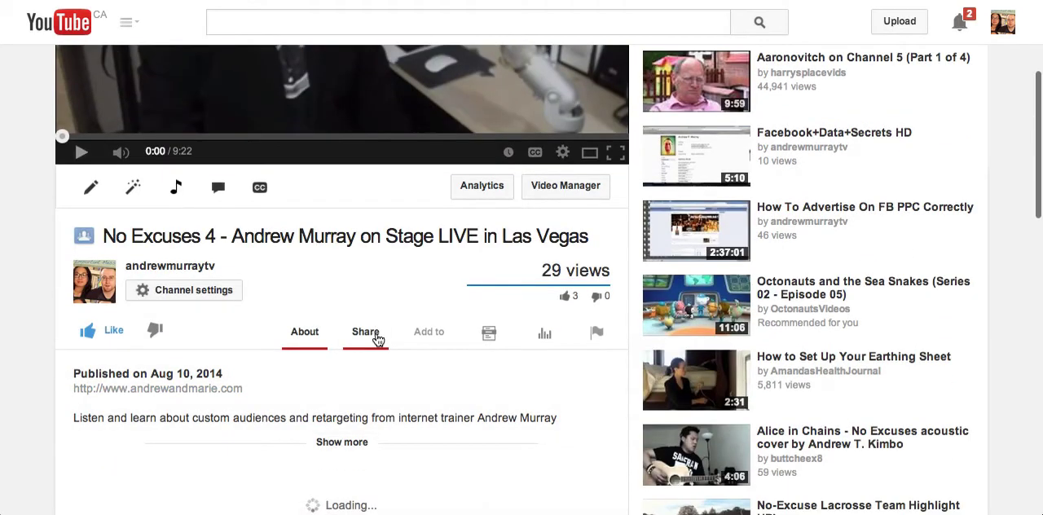
left_click(365, 331)
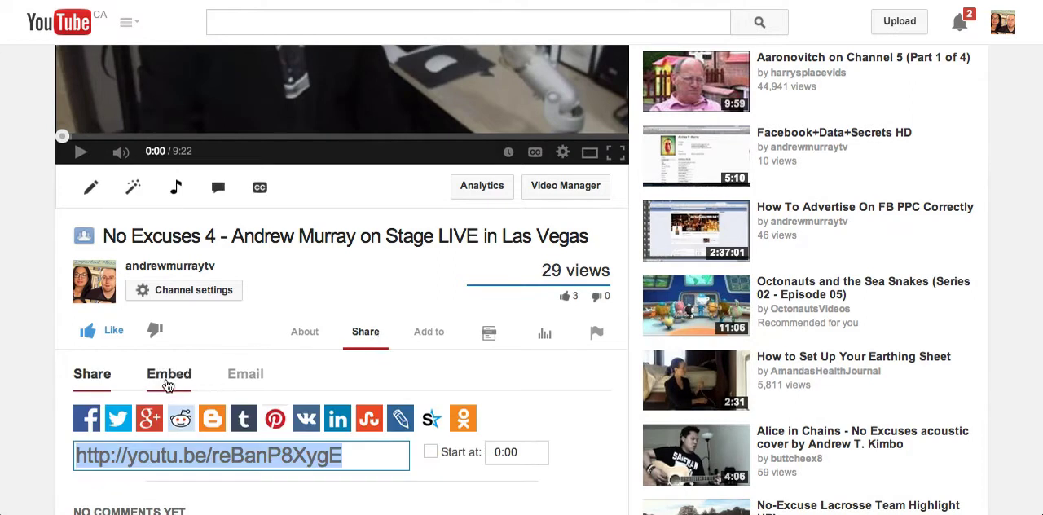
left_click(168, 374)
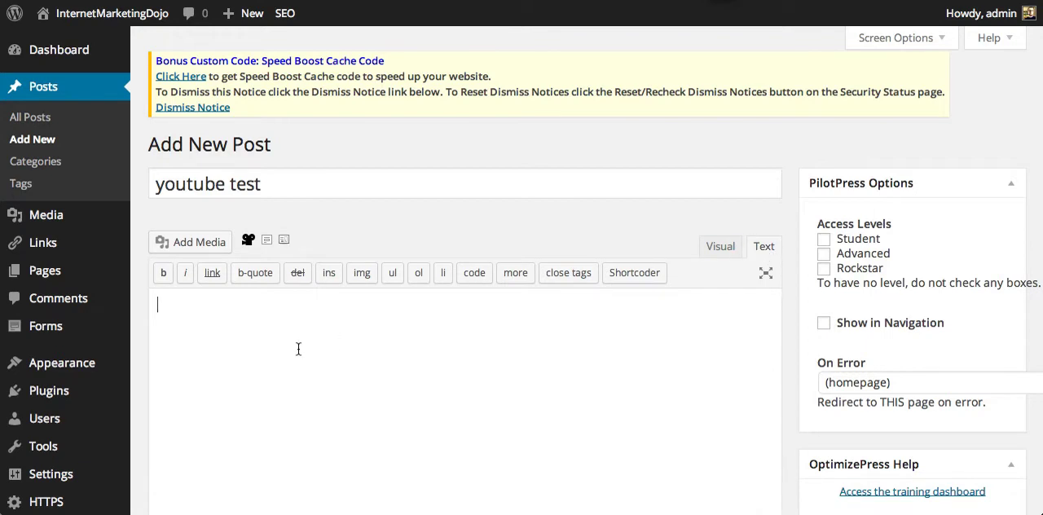
Start the WordPress post body with 'Test 1' followed by the copied iframe code.
type("Test 1")
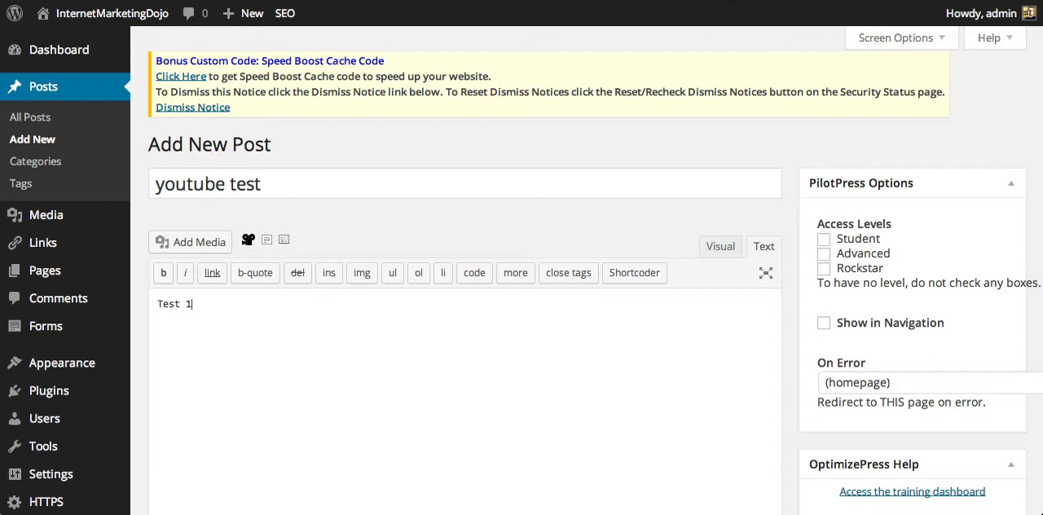
type("<iframe width=\"560\" height=\"315\" src=\"//www.youtube.com/embed/reBanP8XygE?rel=0\" frameborder=\"0\" allowfullscreen></iframe>")
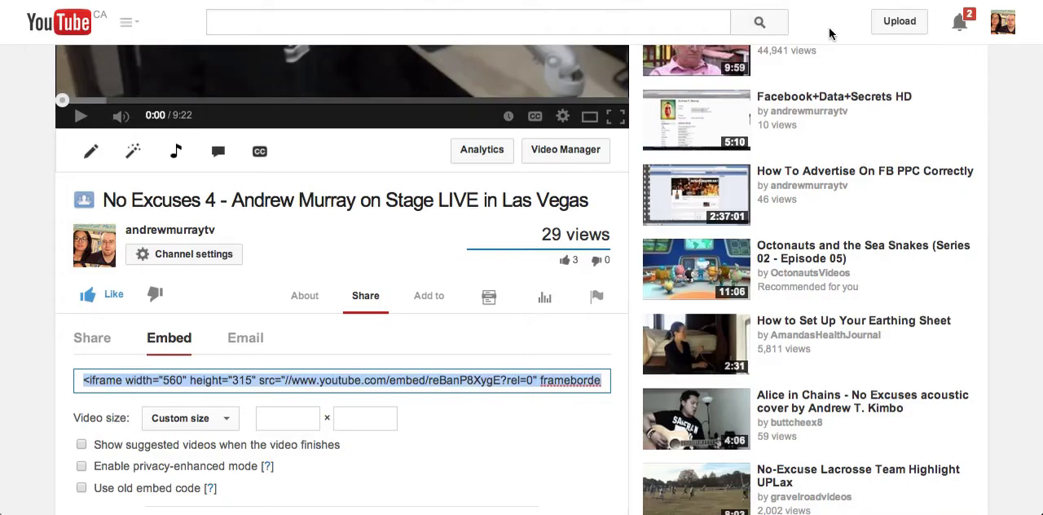
scroll("down", 3)
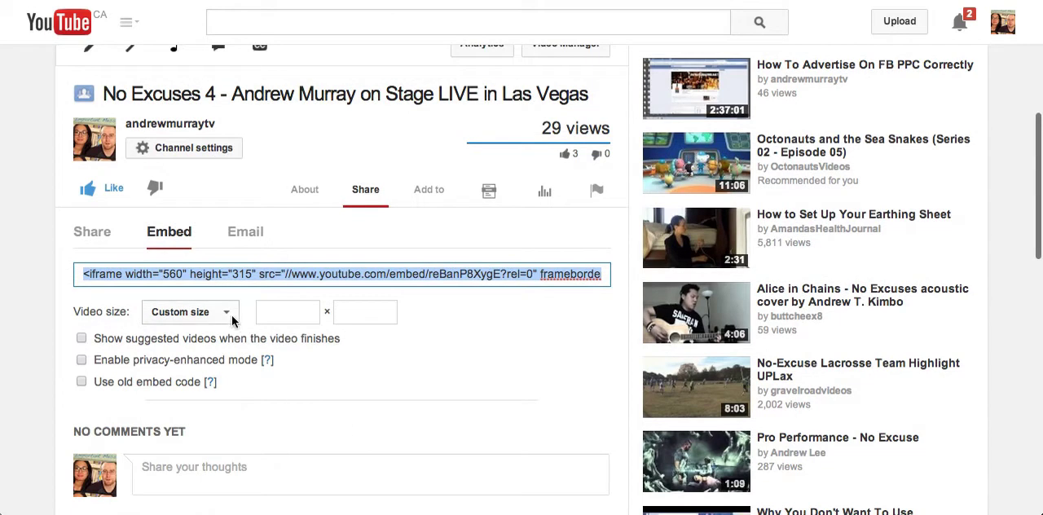
left_click(189, 312)
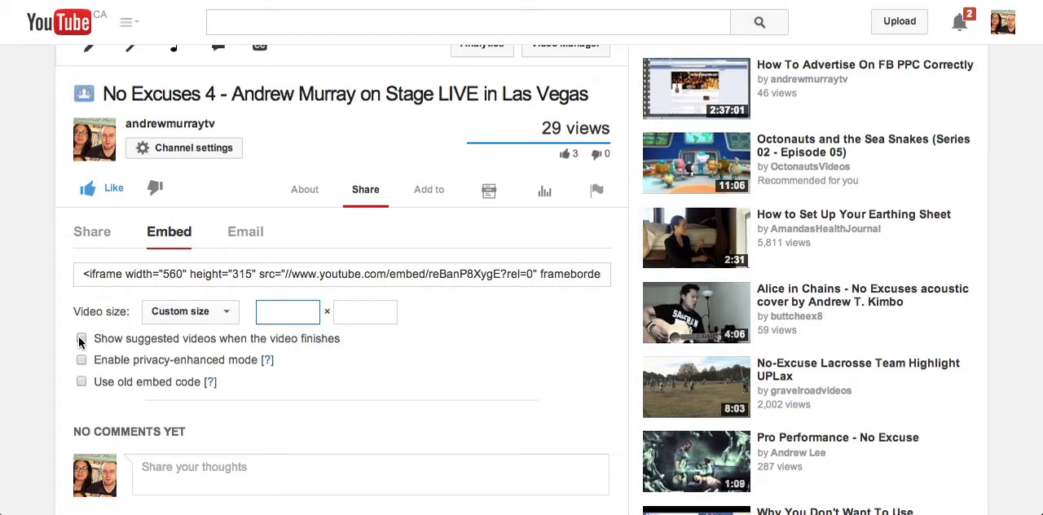
left_click(81, 339)
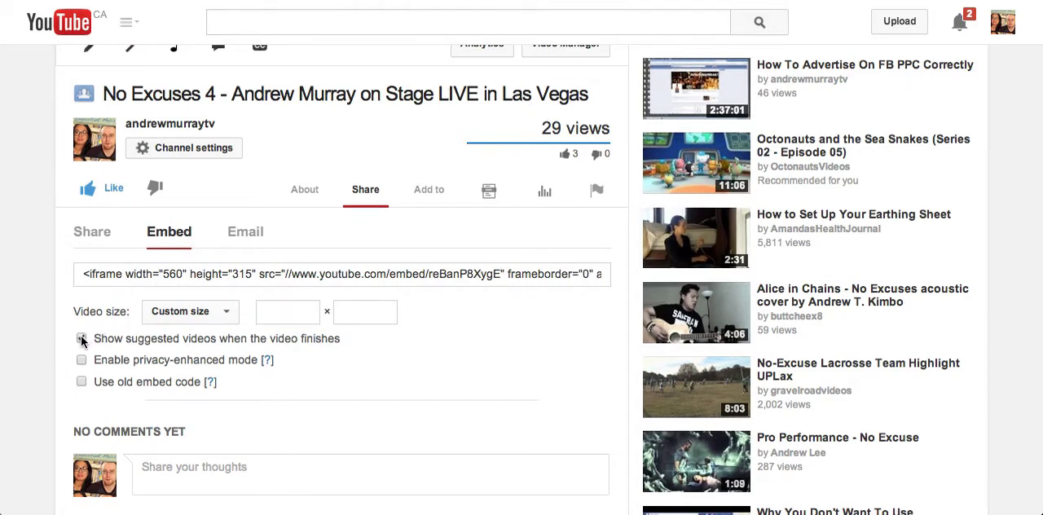
left_click(82, 338)
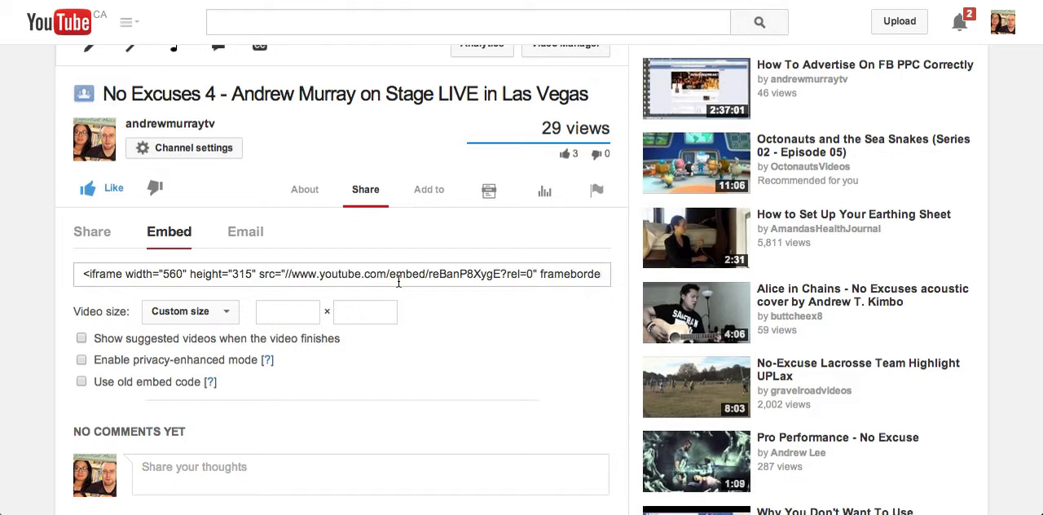
left_click(81, 337)
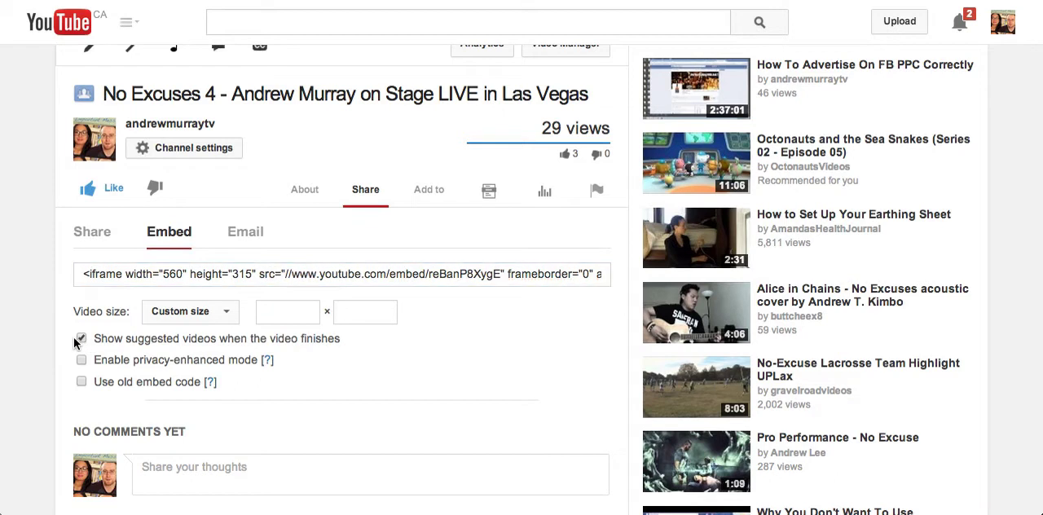
left_click(81, 338)
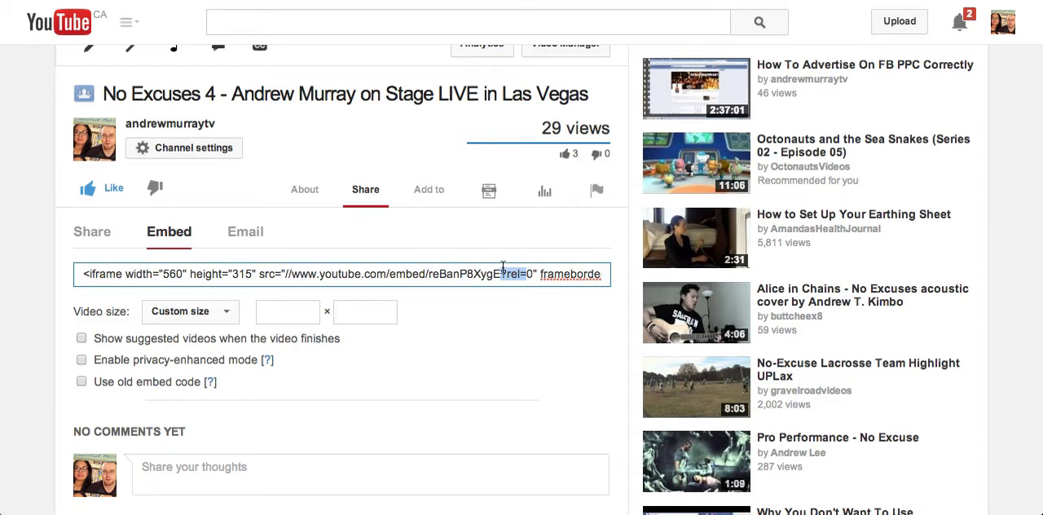
mouse_move(501, 269)
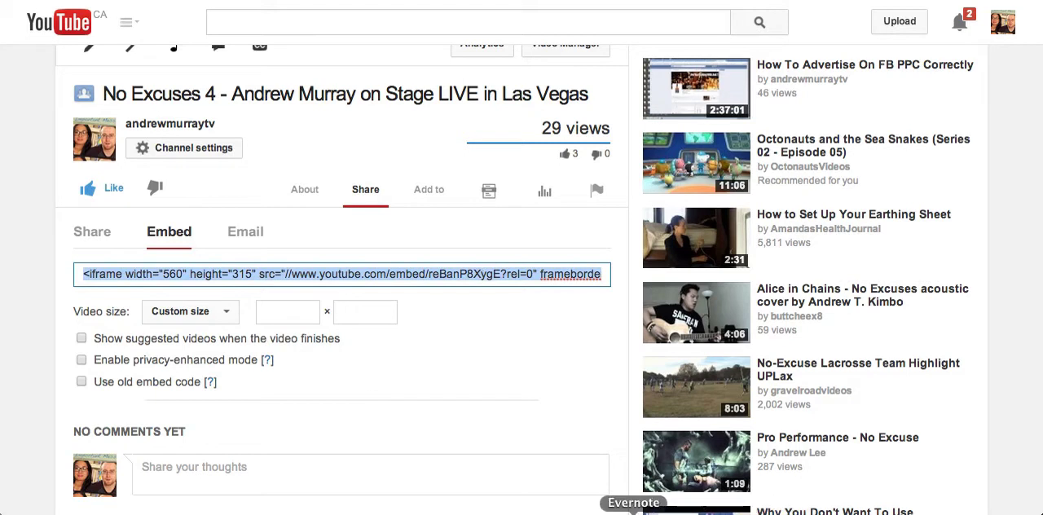
left_click(488, 190)
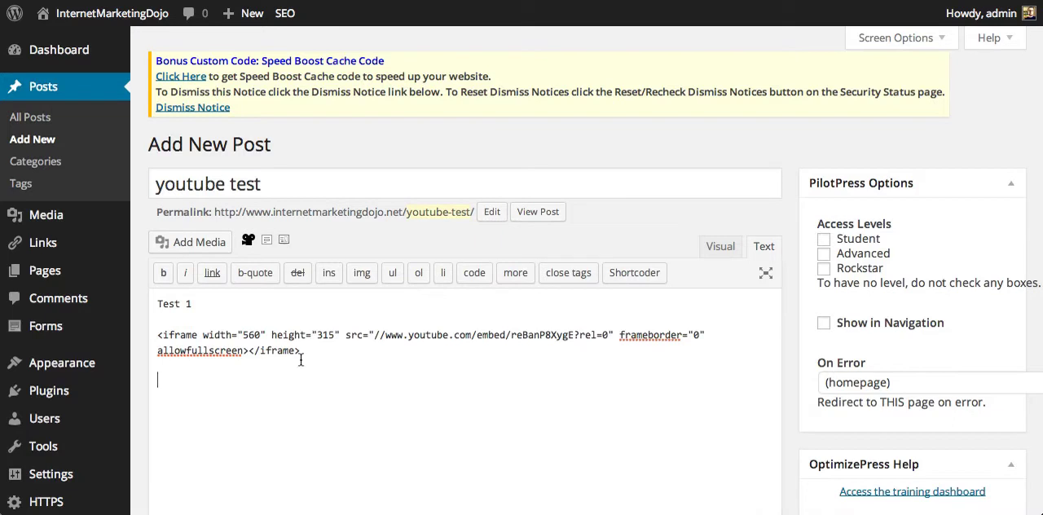
Add a second iframe embed whose src carries rel=0&showinfo=0.
type("<iframe width=\"560\" height=\"315\" src=\"//www.youtube.com/embed/reBanP8XygE?rel=0\" frameborder=\"0\" allowfullscreen></iframe>")
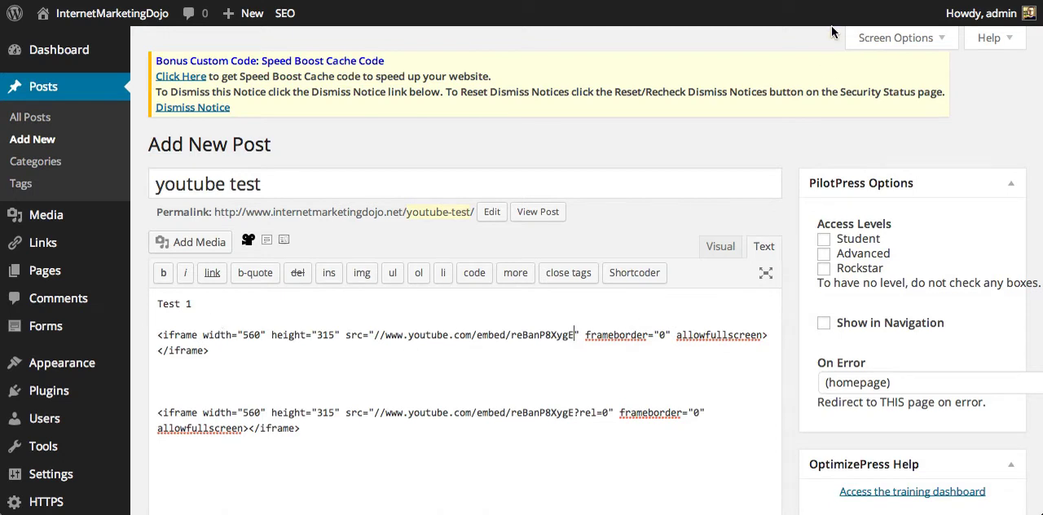
left_click(634, 502)
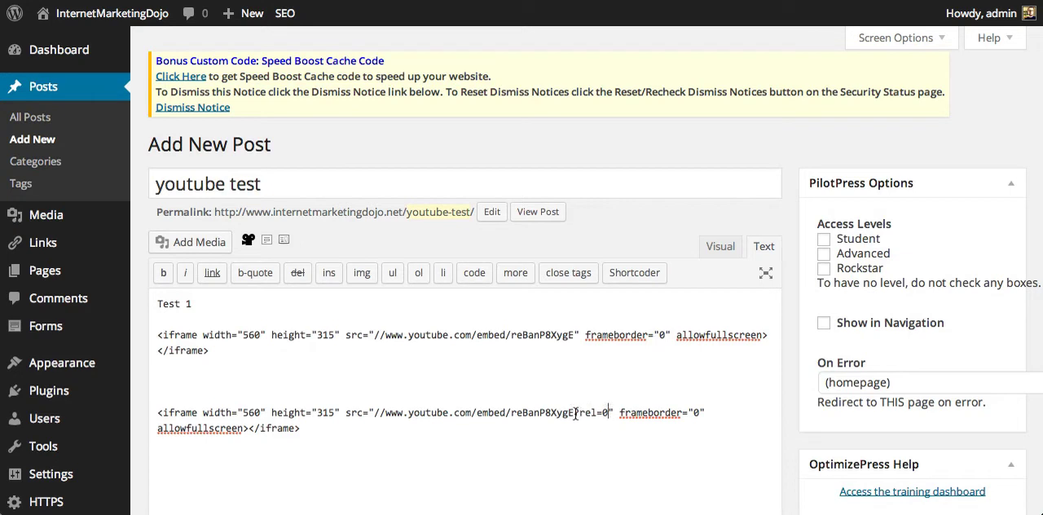
type("&showinfo=0")
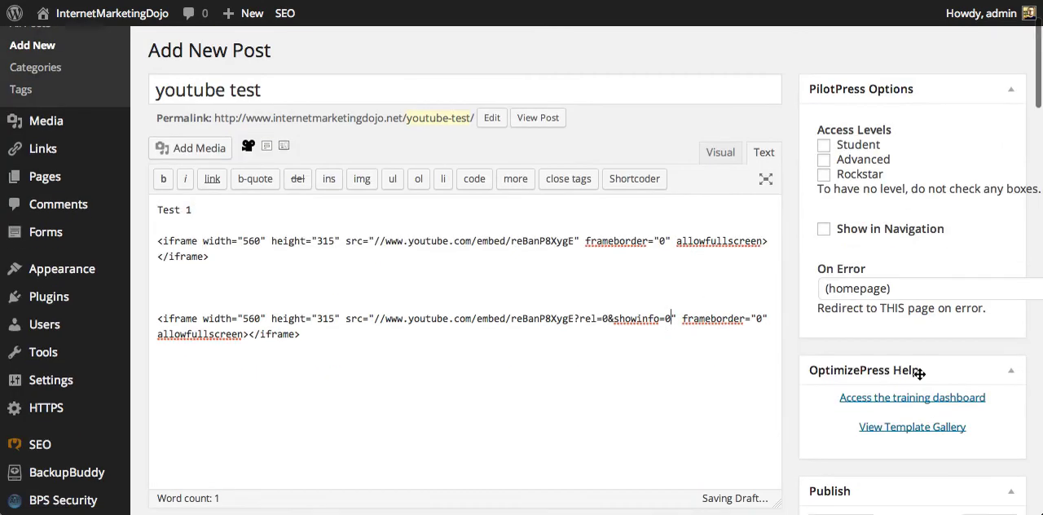
scroll("down", 3)
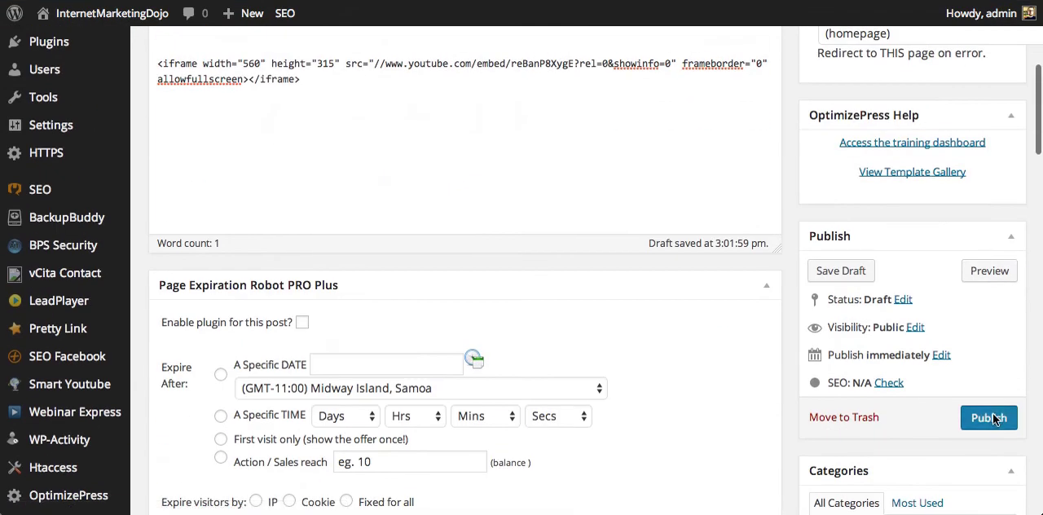
Publish the youtube test post and view its live page.
left_click(989, 417)
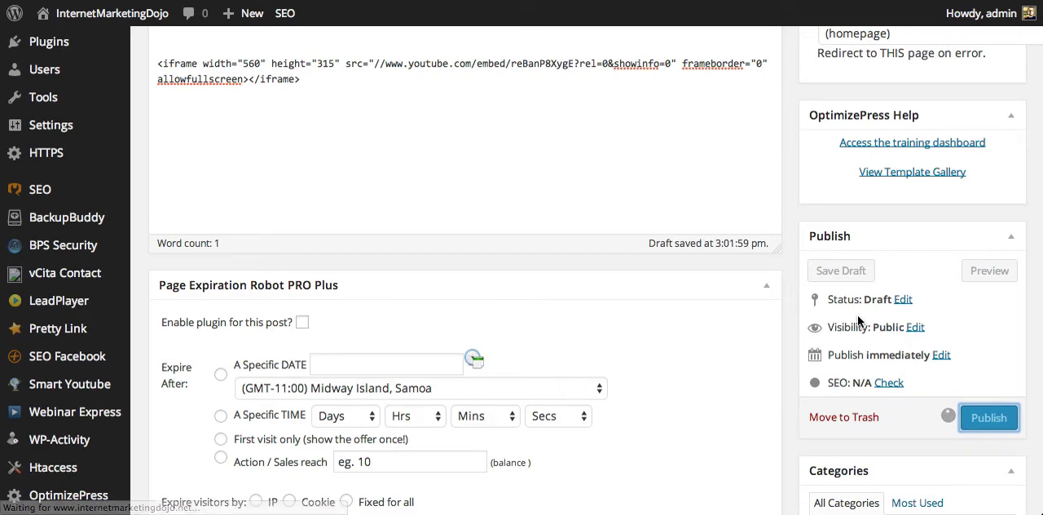
left_click(988, 417)
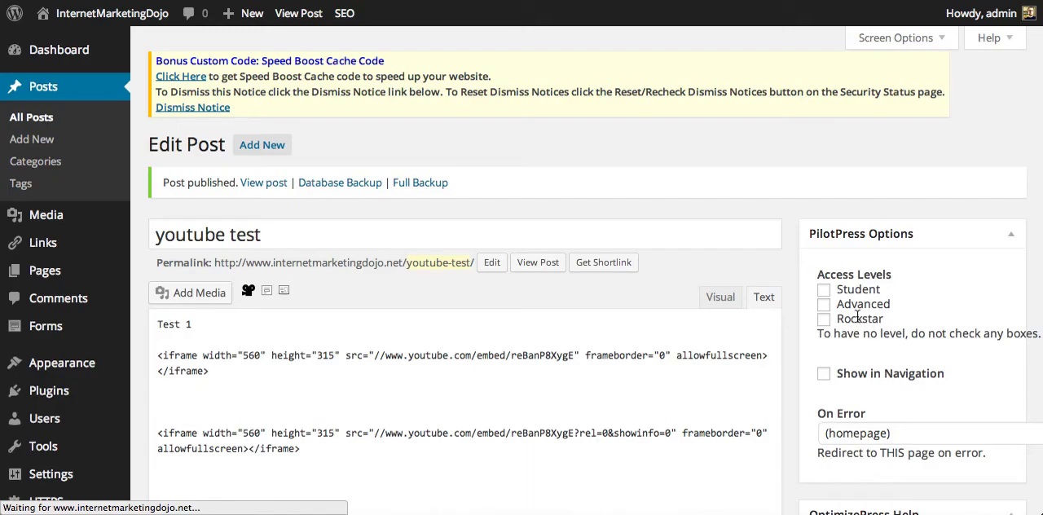
right_click(263, 181)
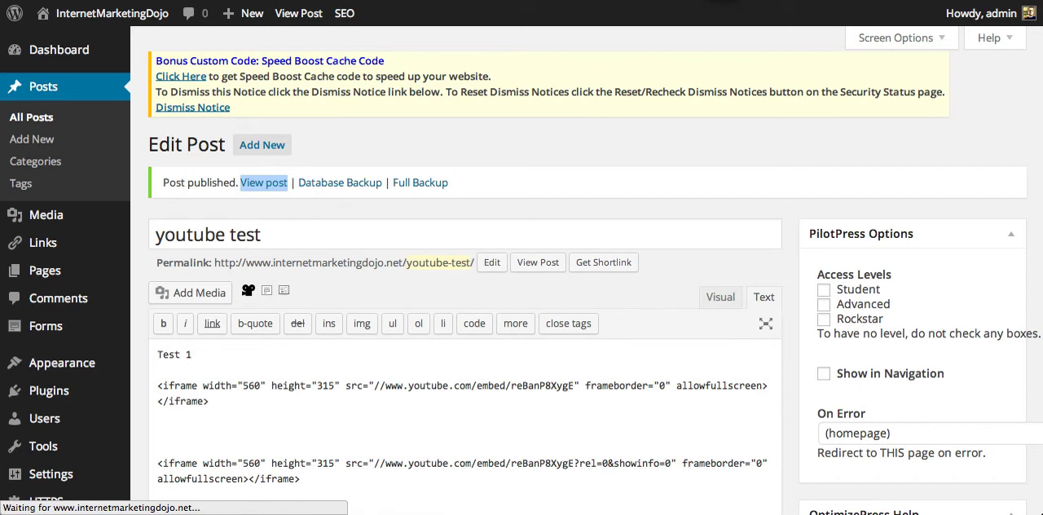
left_click(263, 181)
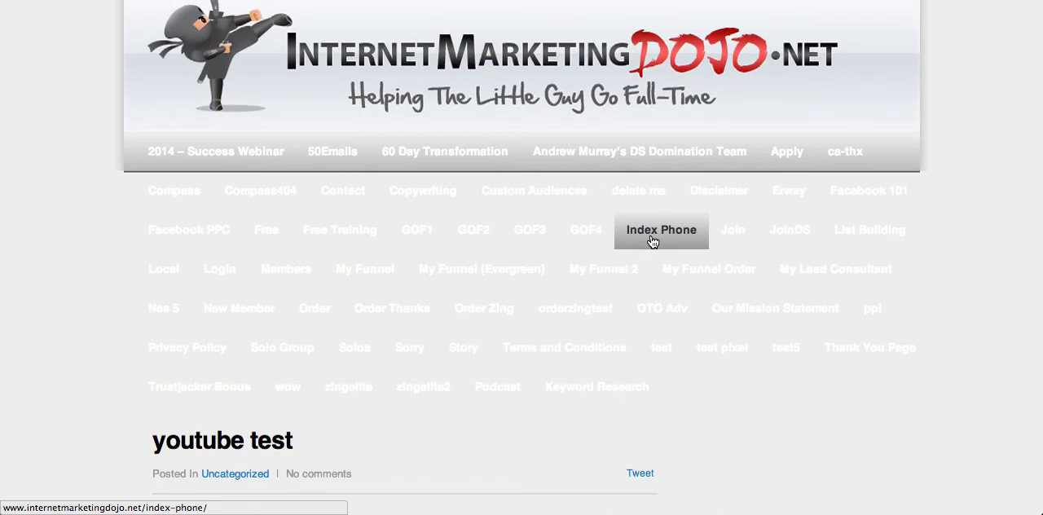
Reload the live post so both embedded videos show under Test 1.
left_click(661, 229)
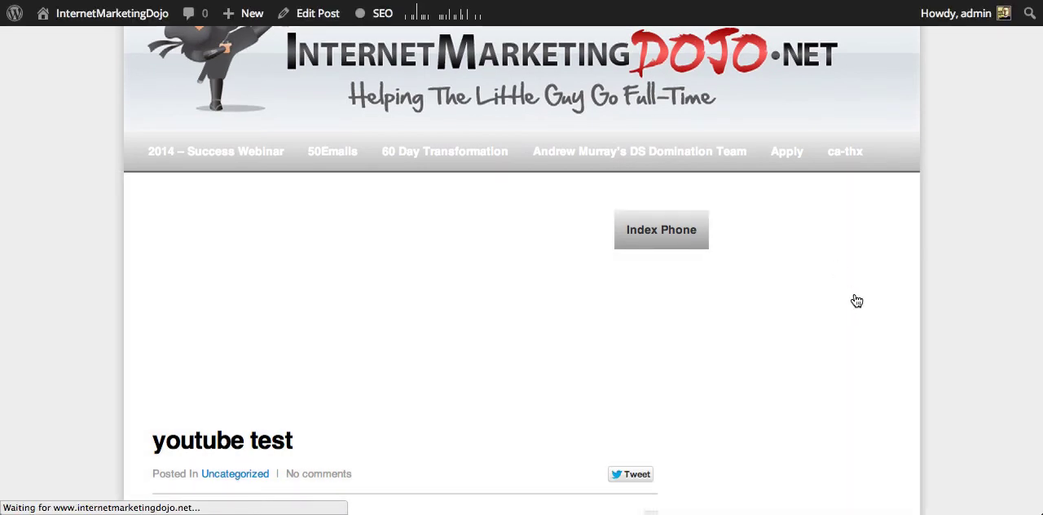
scroll("down", 3)
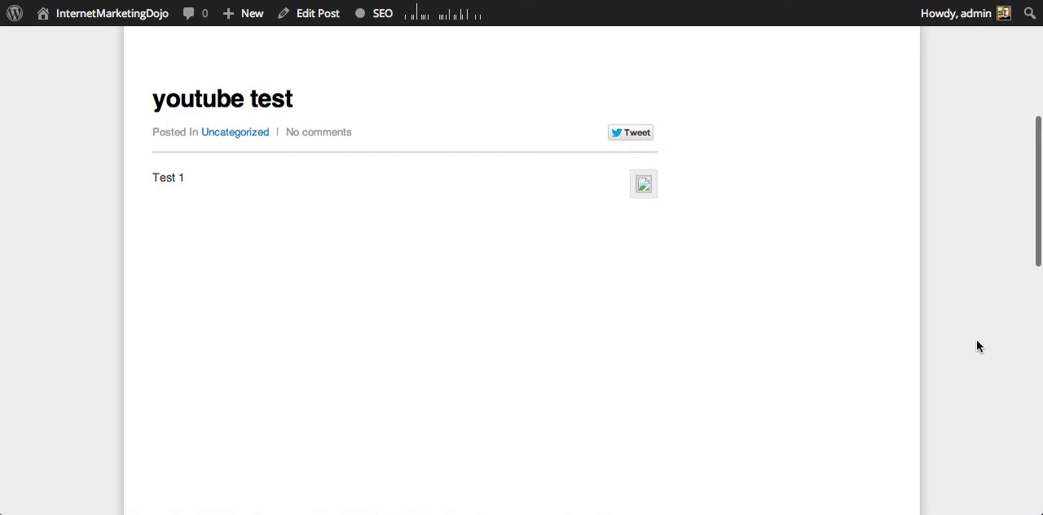
scroll("down", 3)
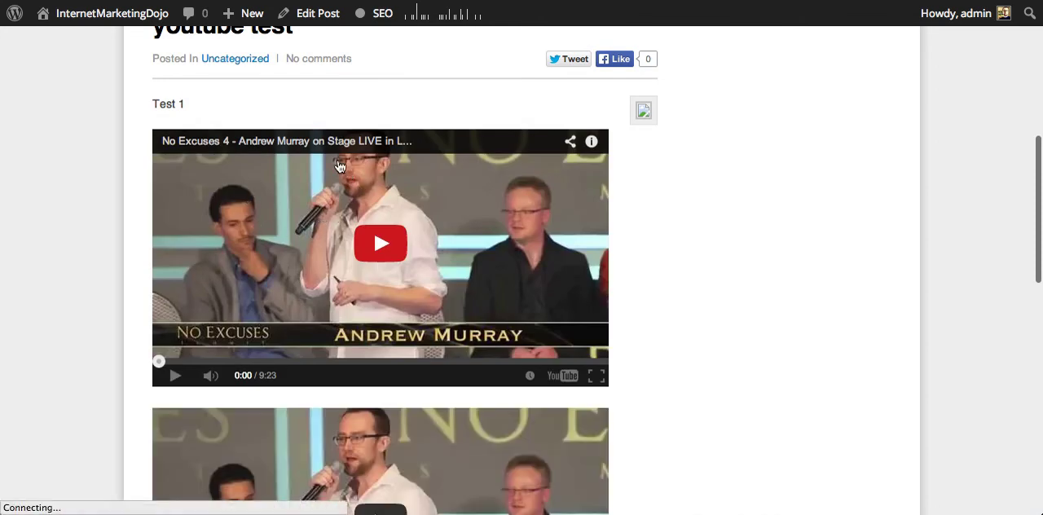
scroll("down", 3)
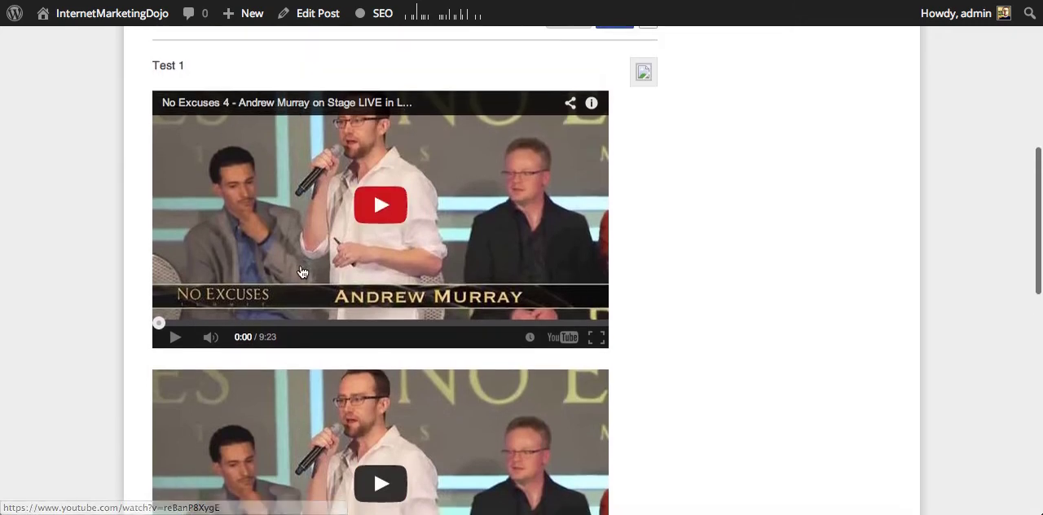
scroll("down", 3)
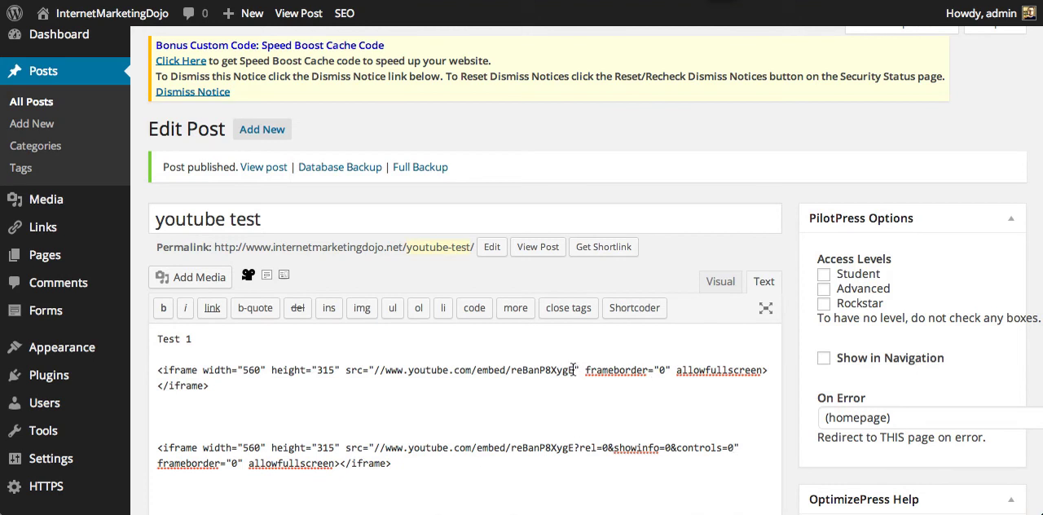
Append ?&autoplay=1 to the first iframe's src, update the post and view it live.
type("?&autoplay=1")
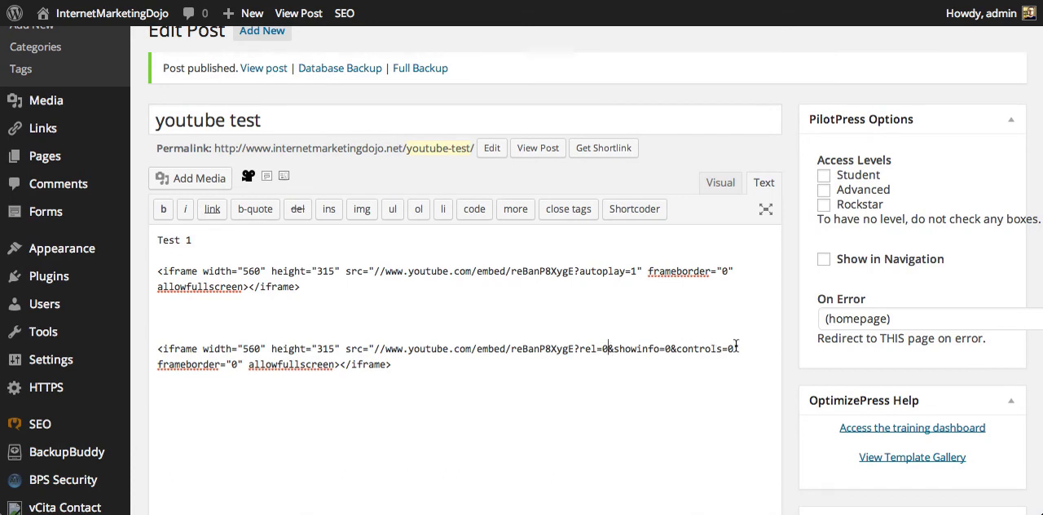
scroll("down", 3)
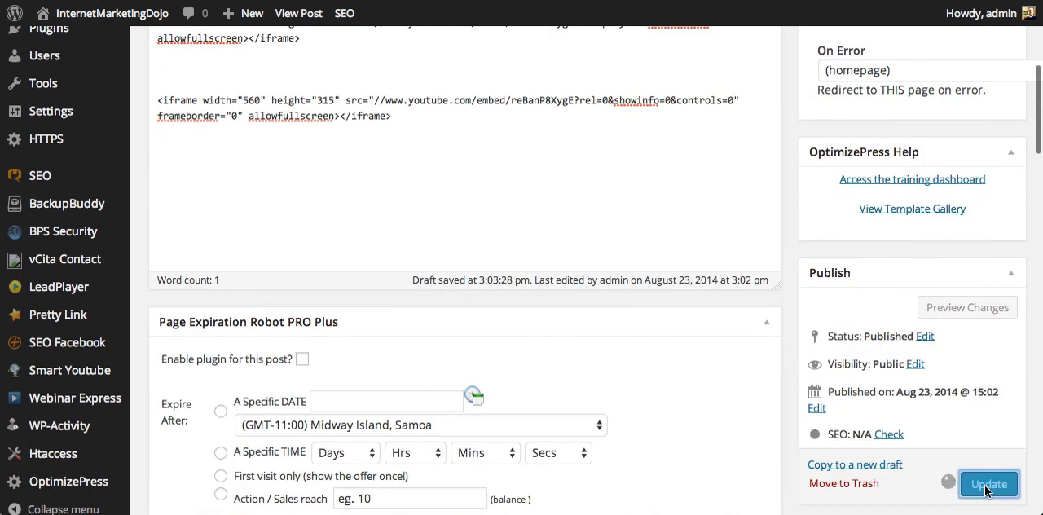
left_click(989, 483)
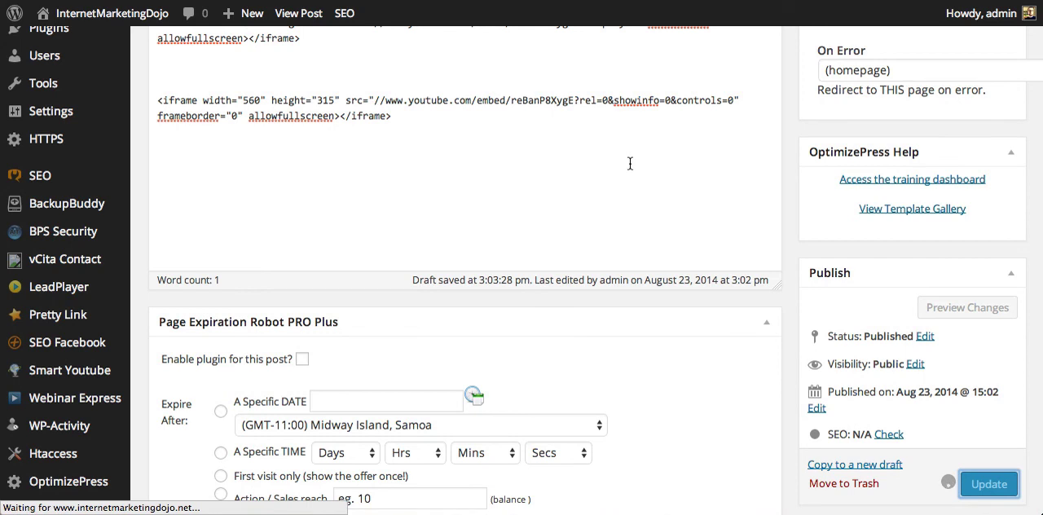
left_click(988, 484)
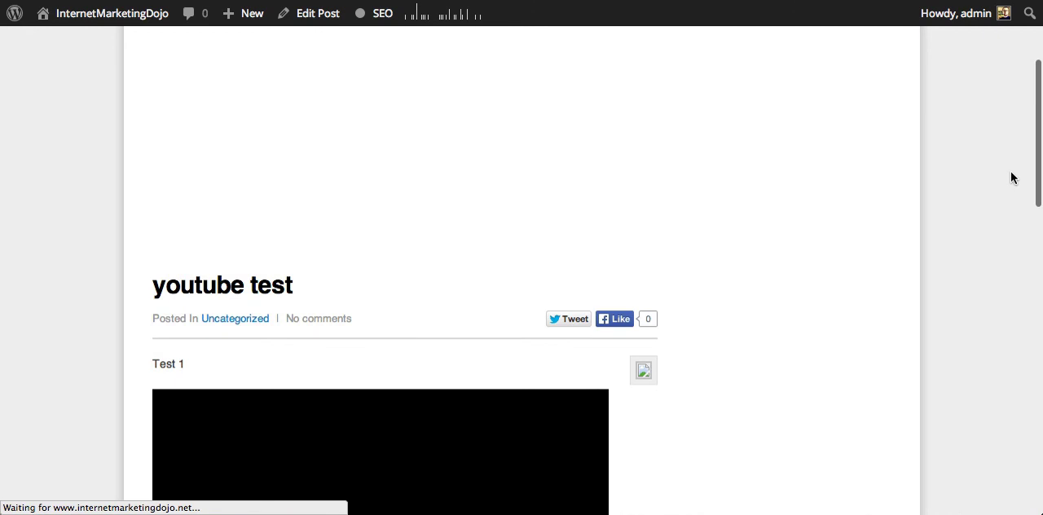
scroll("down", 3)
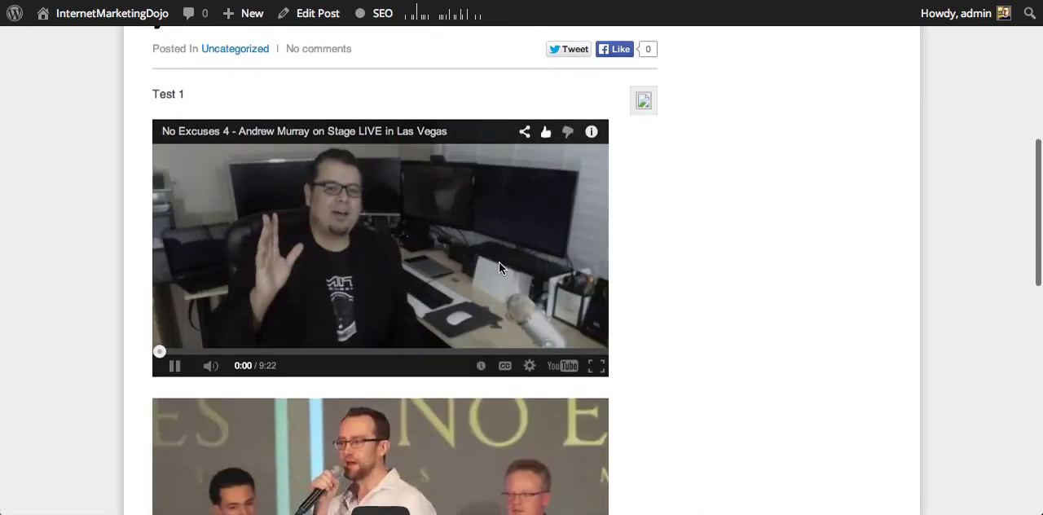
scroll("down", 3)
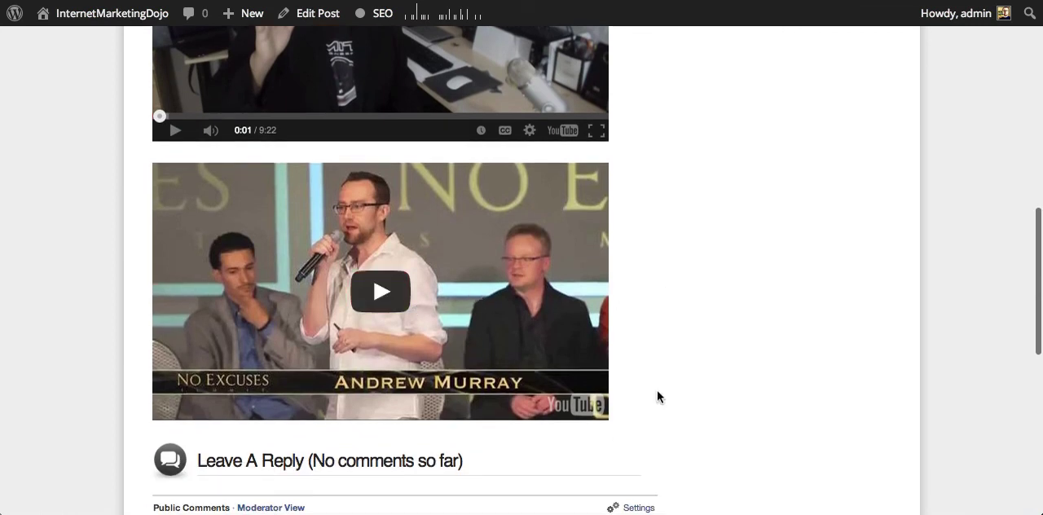
mouse_move(352, 118)
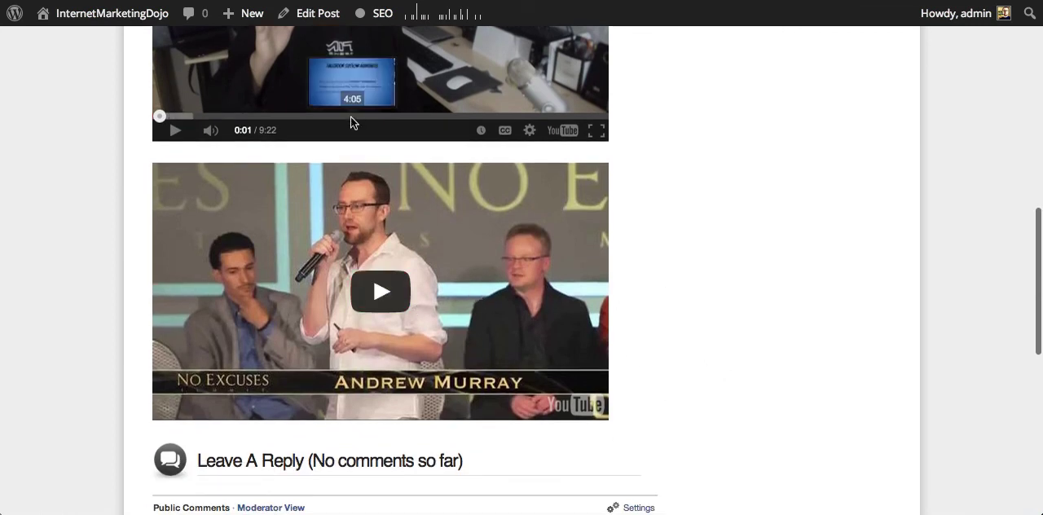
scroll("down", 3)
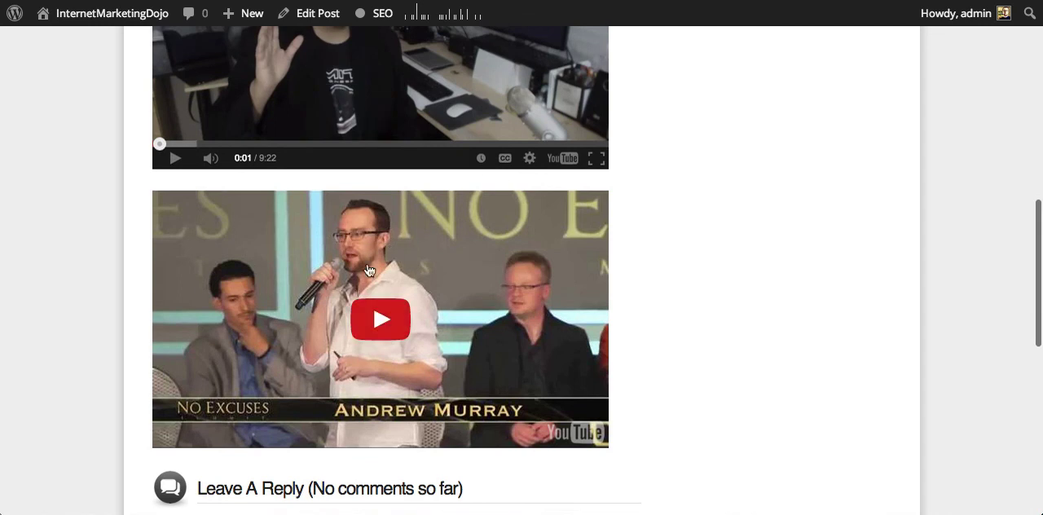
mouse_move(282, 440)
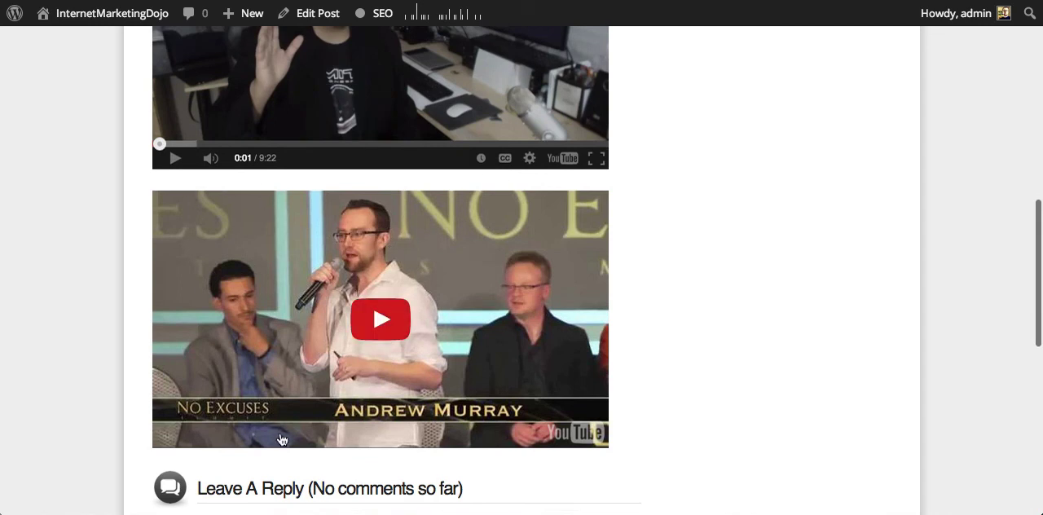
mouse_move(364, 429)
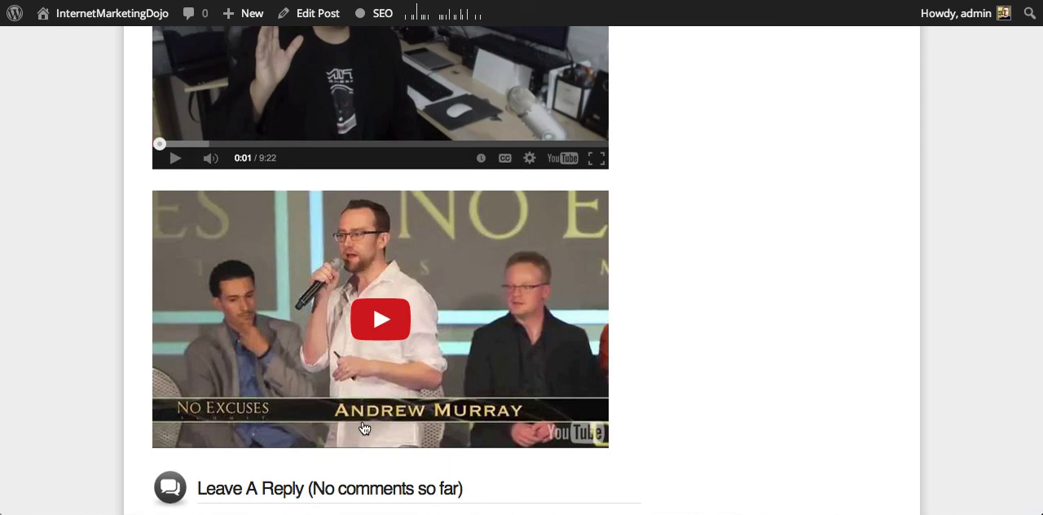
mouse_move(543, 406)
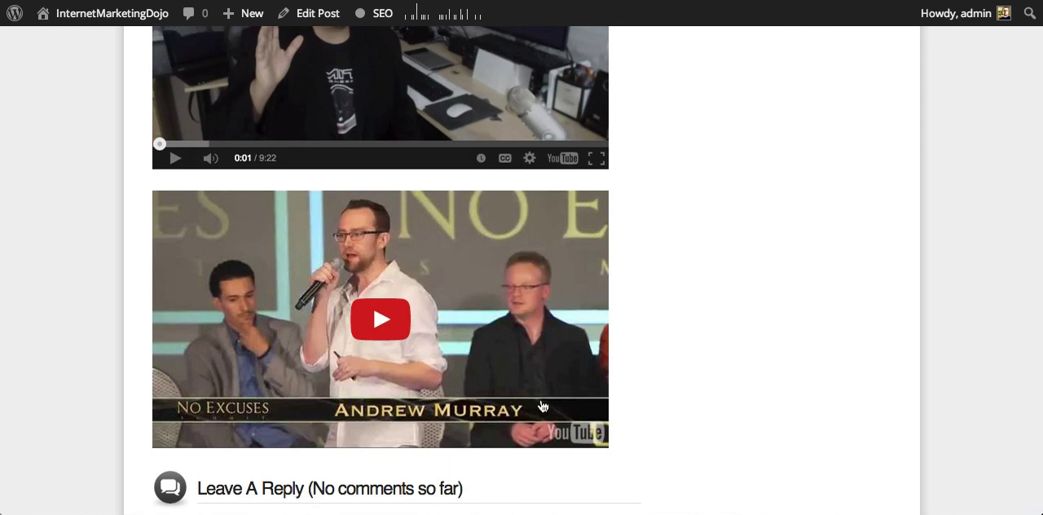
mouse_move(652, 377)
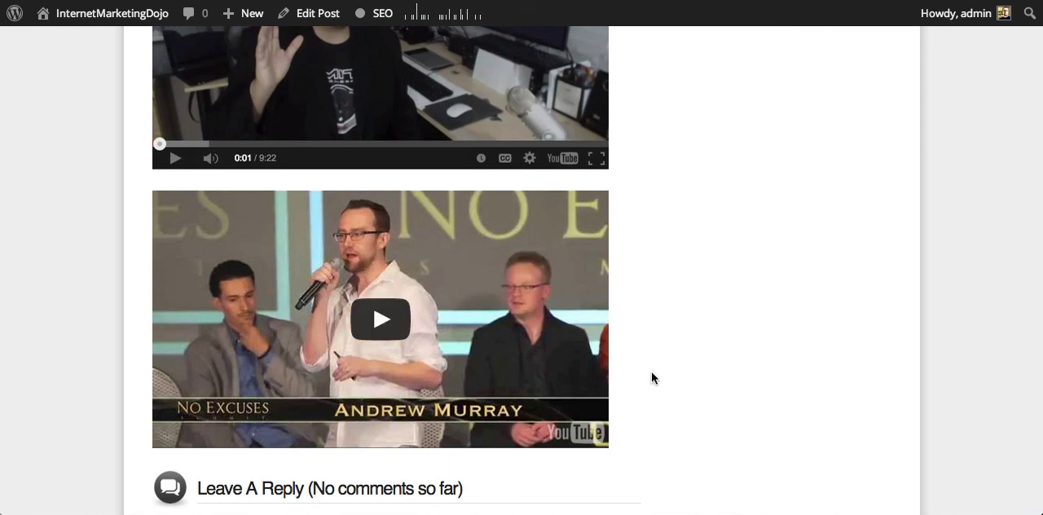
mouse_move(707, 334)
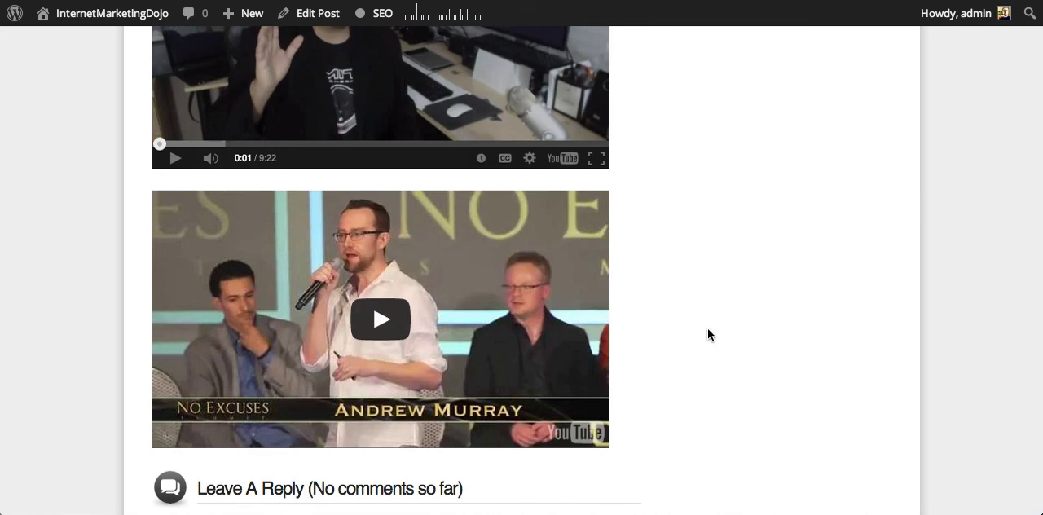
scroll("down", 3)
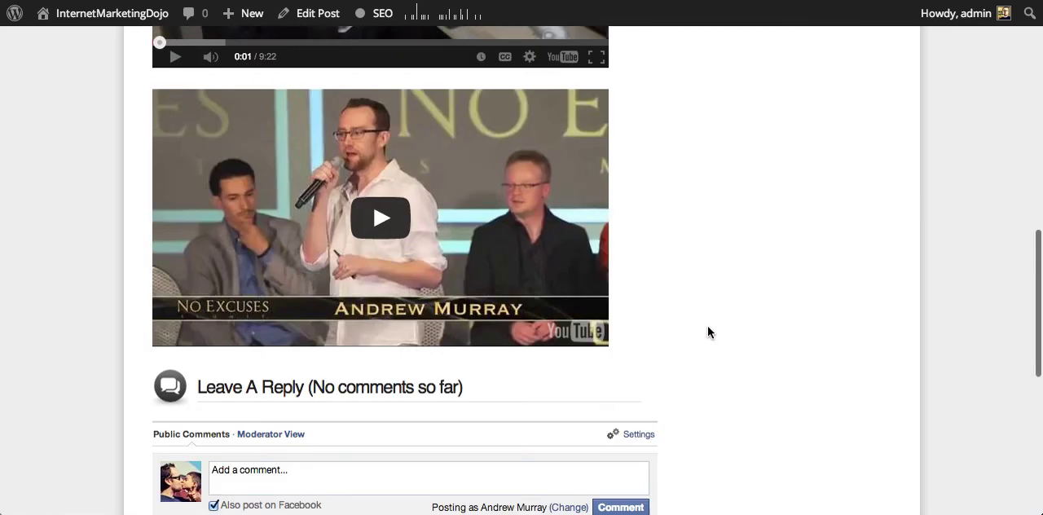
scroll("down", 3)
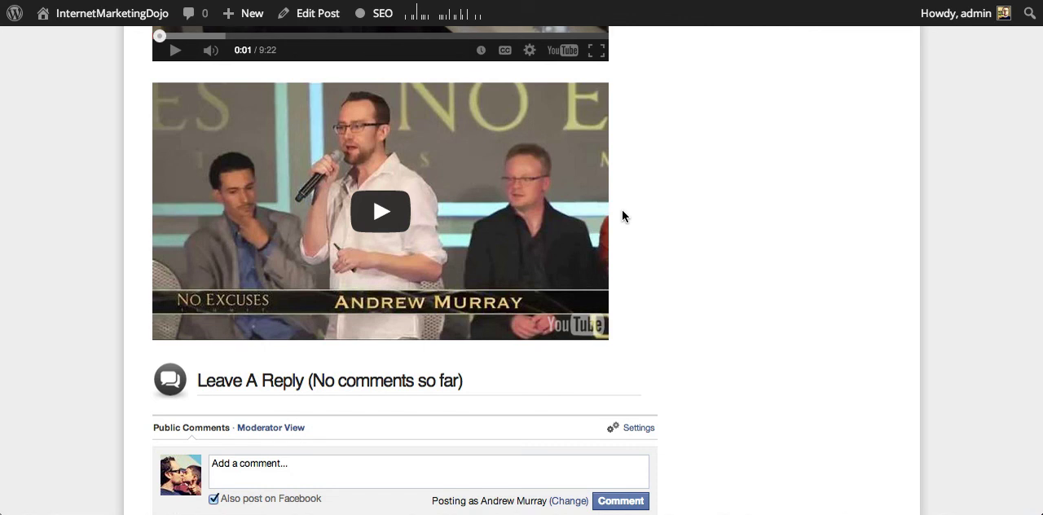
scroll("down", 3)
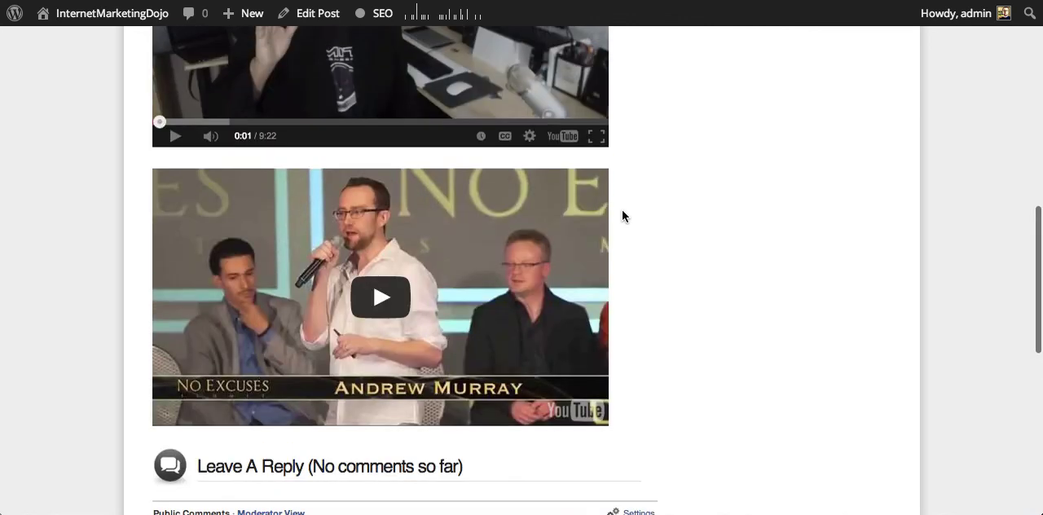